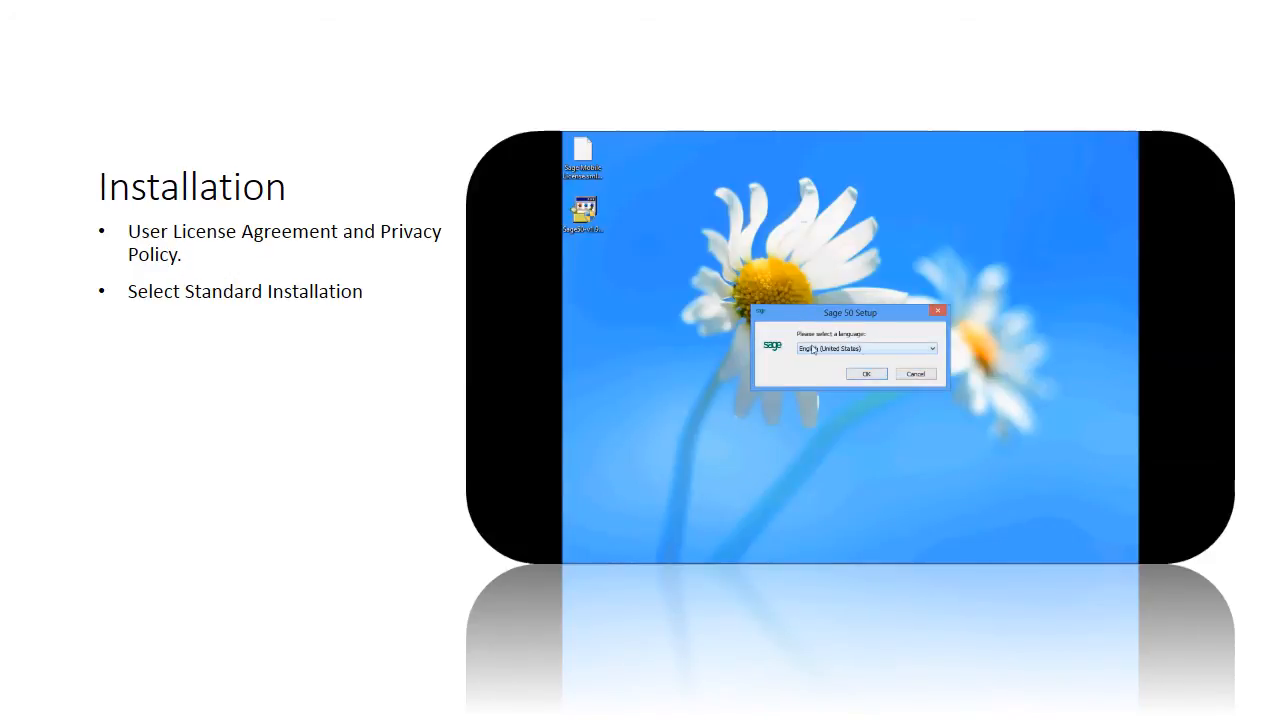
# Confirm English (United States) as the setup language, reaching the wizard's welcome page.
pyautogui.click(864, 374)
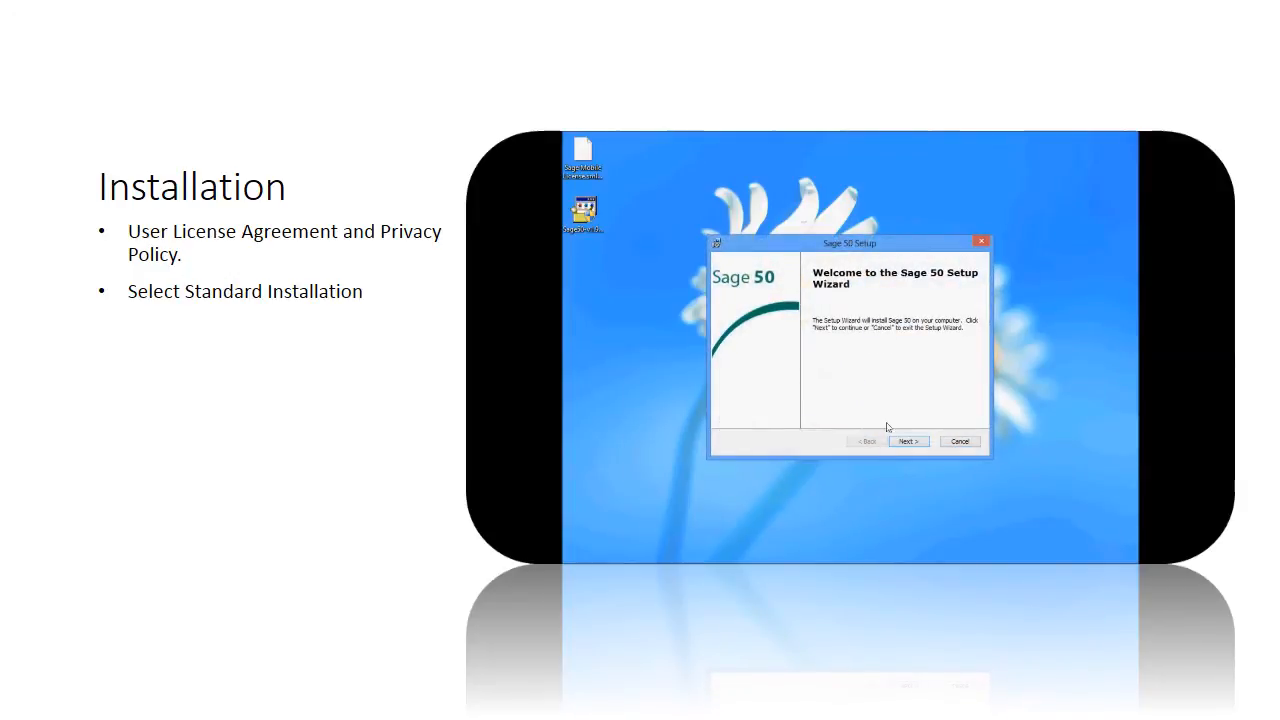
# Accept the license terms and choose Standard Installation, reaching the Ready to Install page.
pyautogui.click(908, 442)
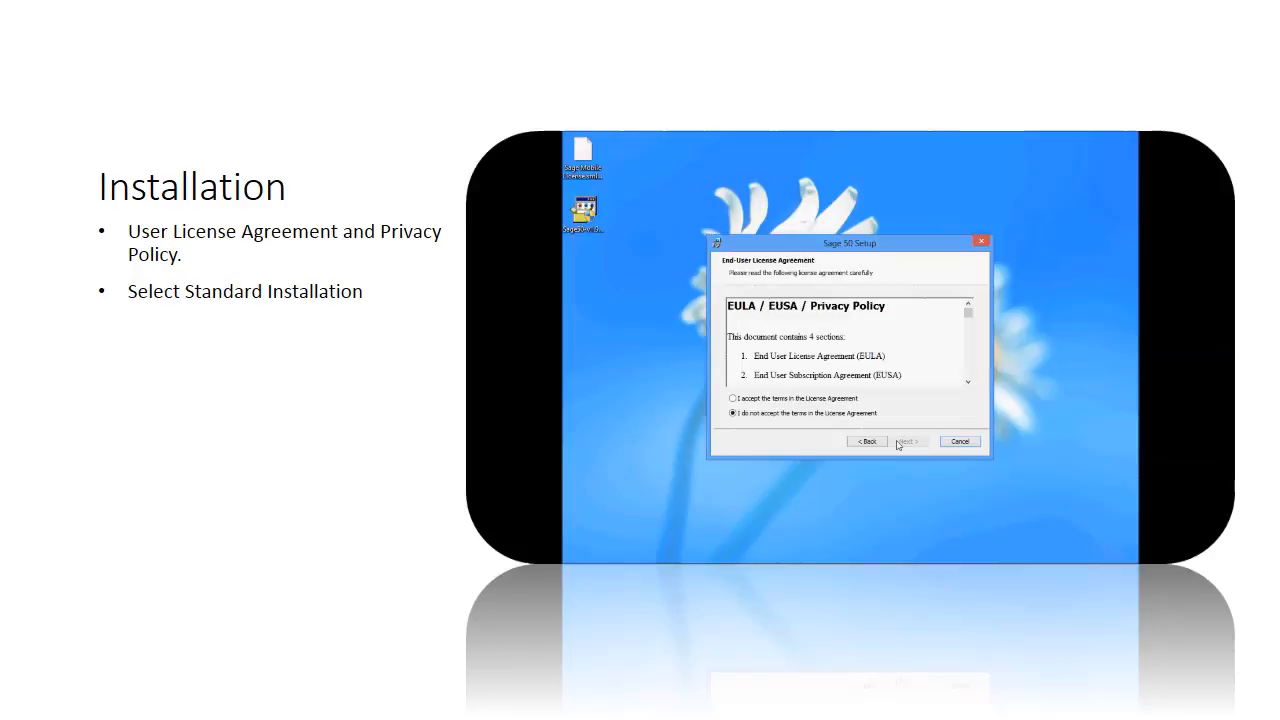
pyautogui.moveTo(784, 432)
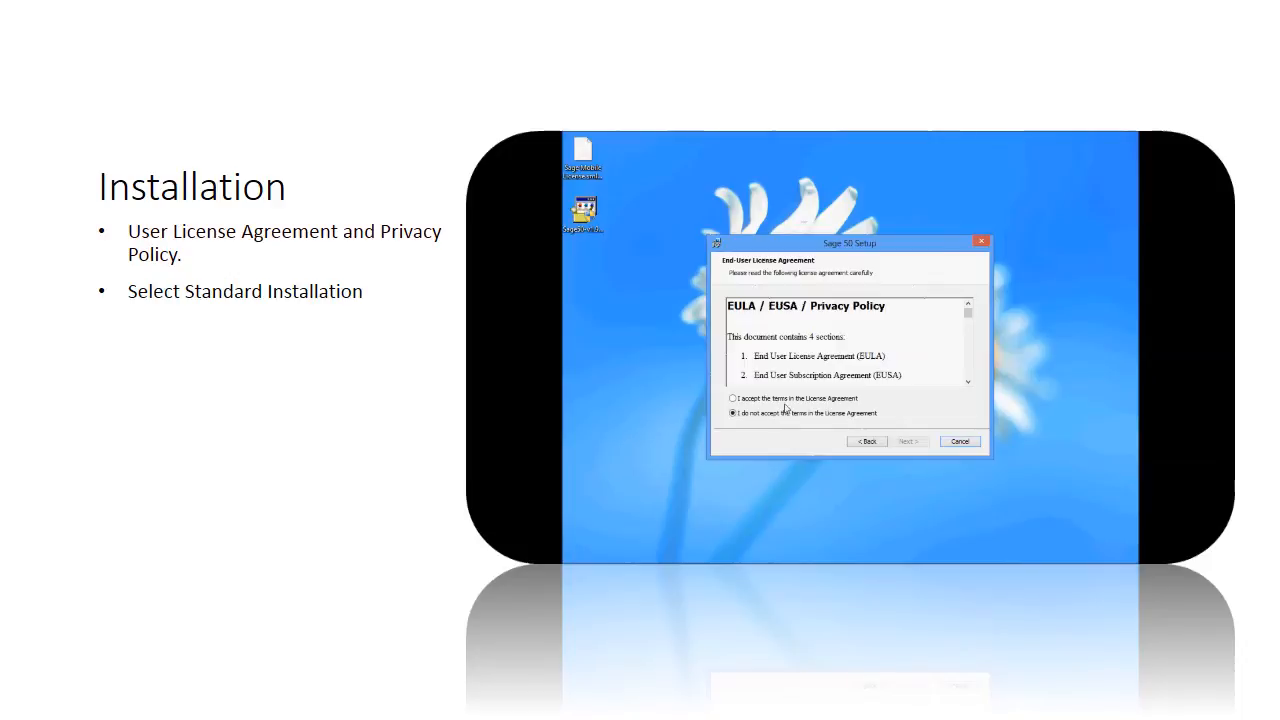
pyautogui.click(908, 442)
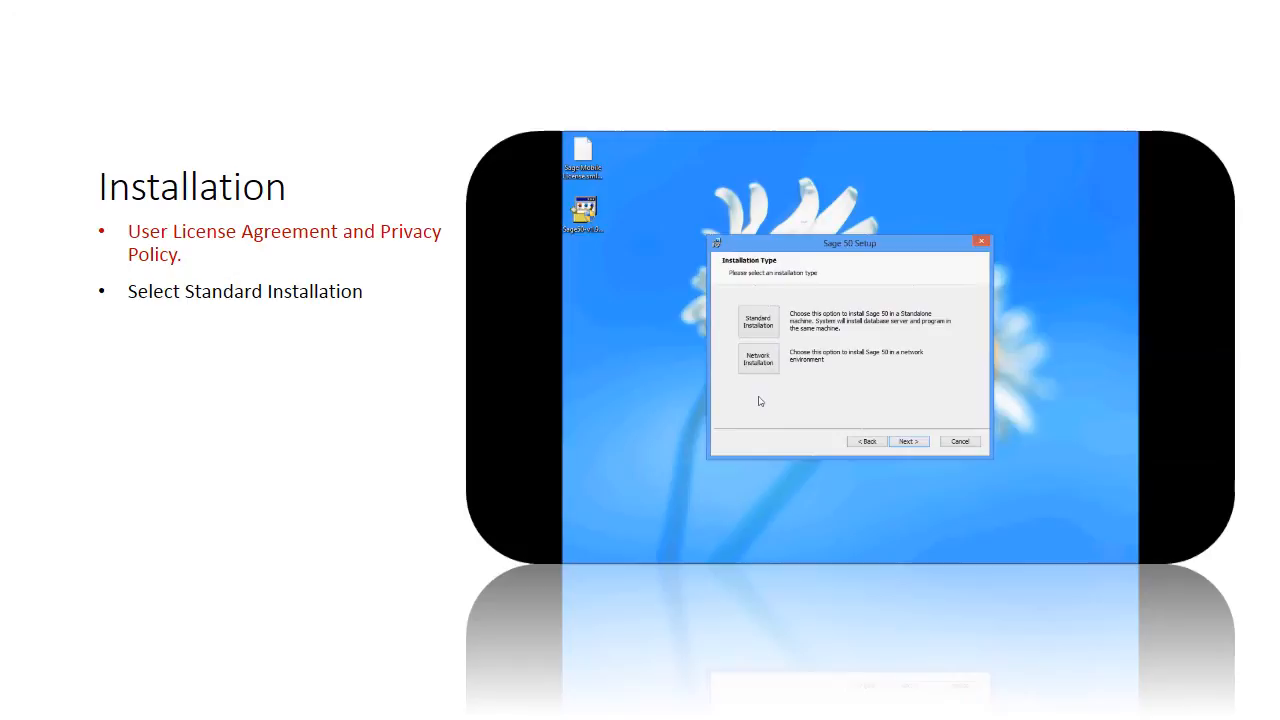
pyautogui.moveTo(730, 328)
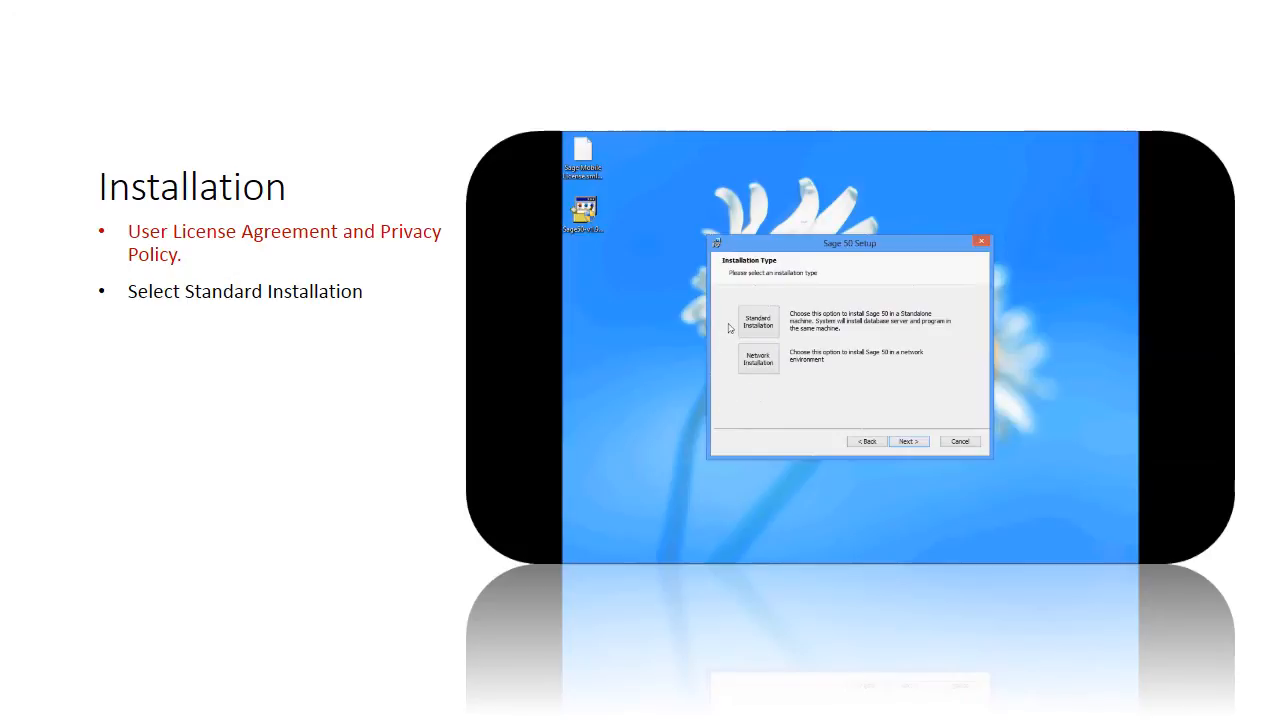
pyautogui.click(908, 442)
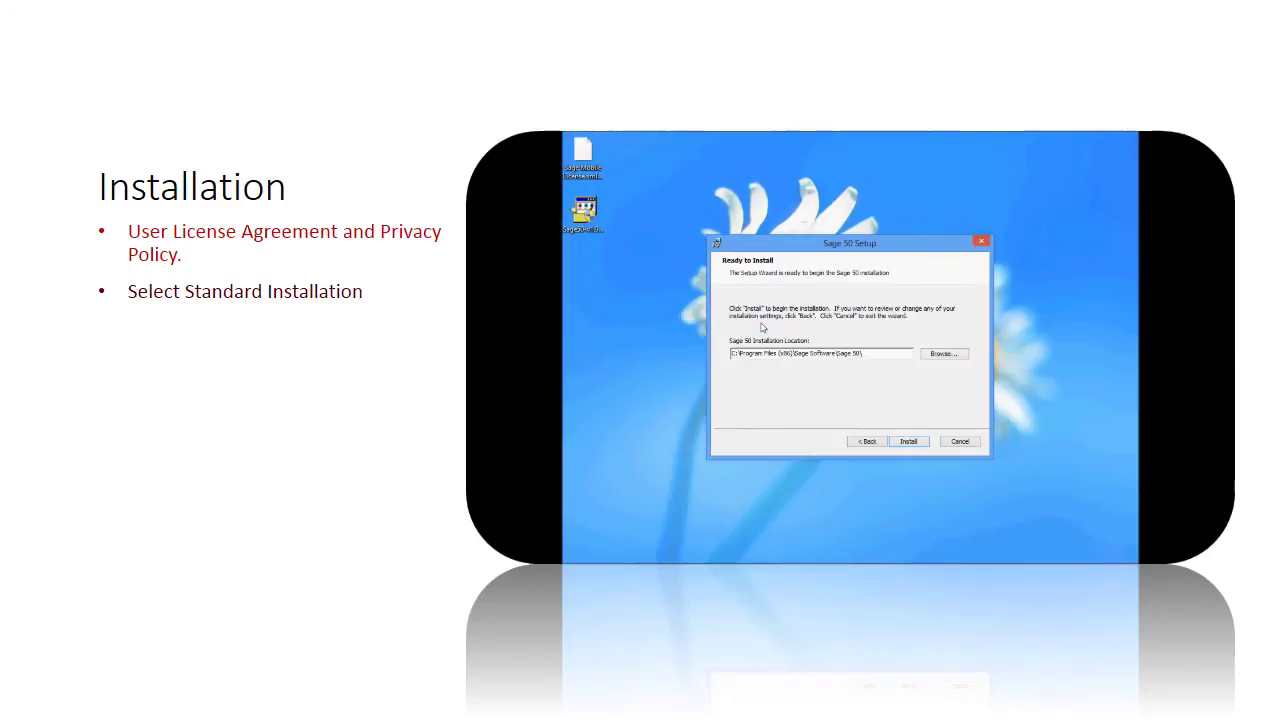
pyautogui.moveTo(920, 414)
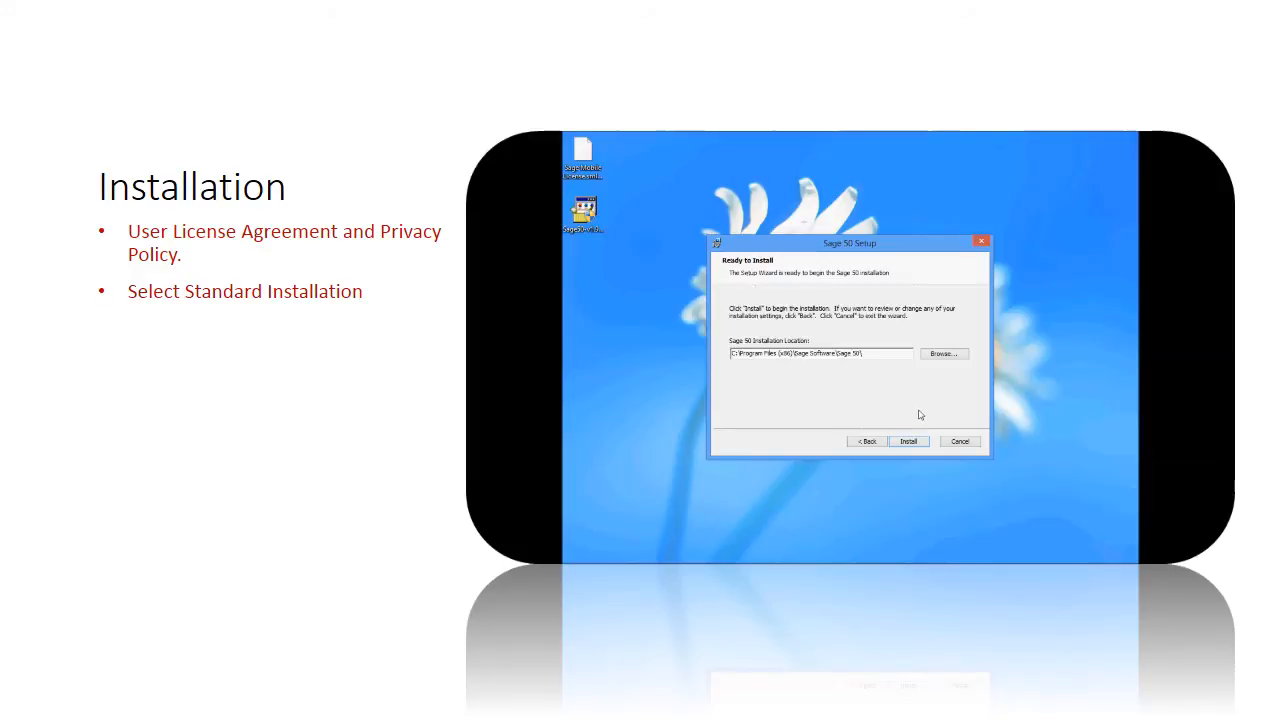
pyautogui.click(944, 352)
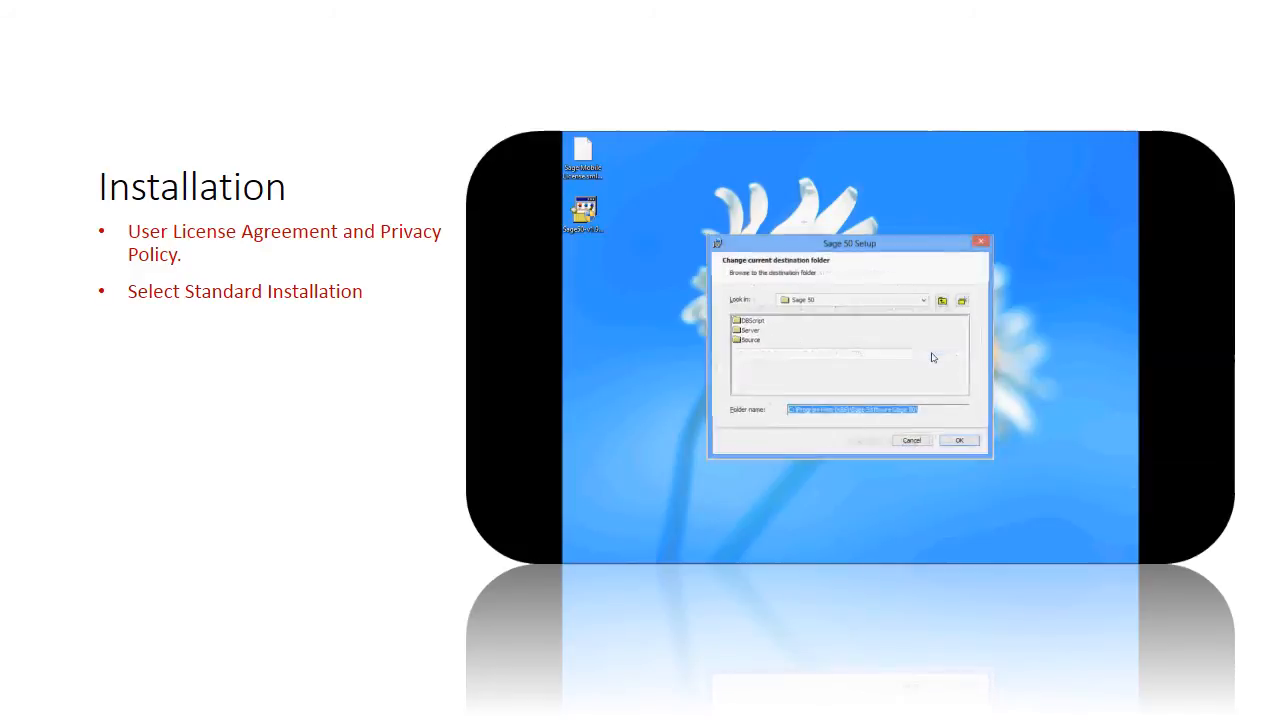
pyautogui.click(958, 440)
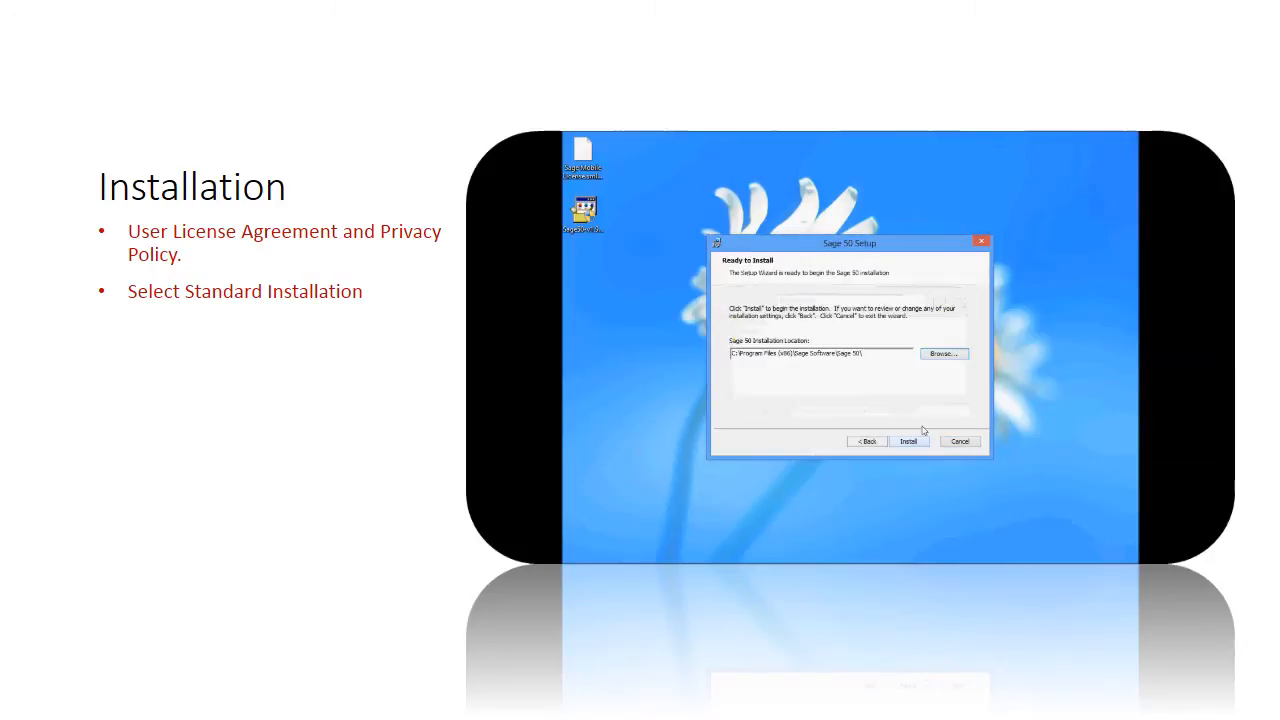
pyautogui.click(908, 442)
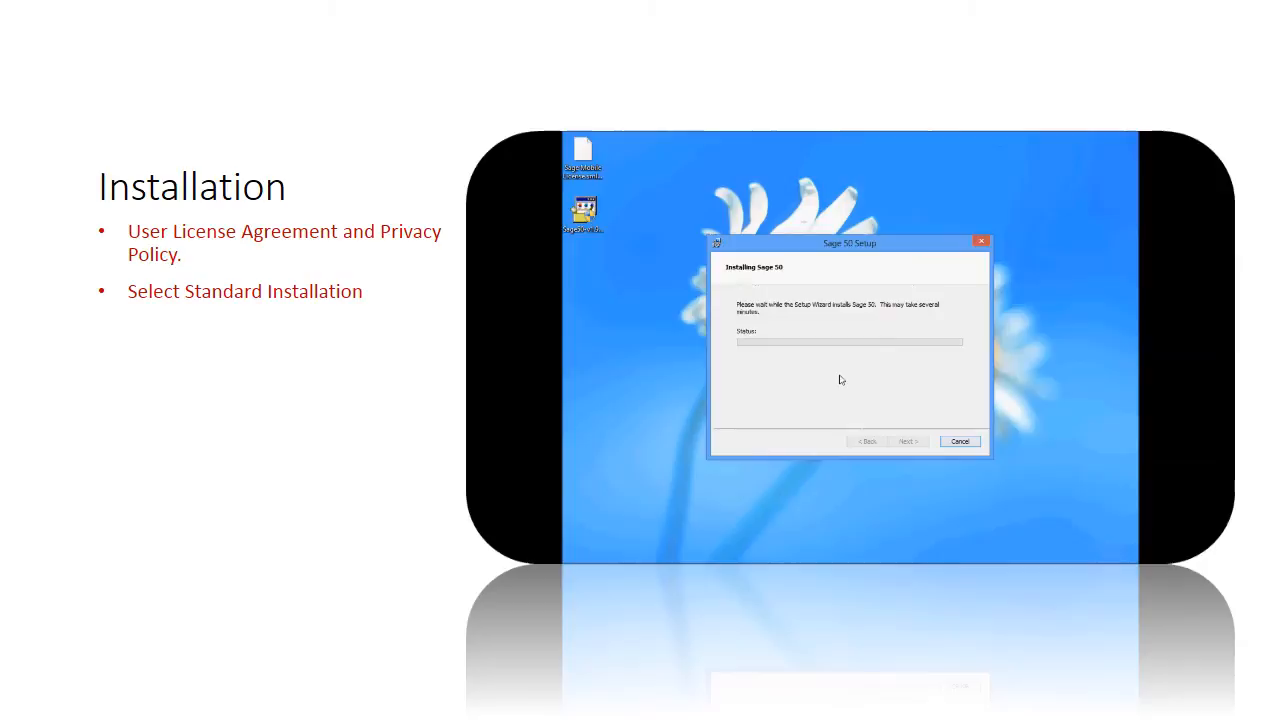
pyautogui.moveTo(832, 386)
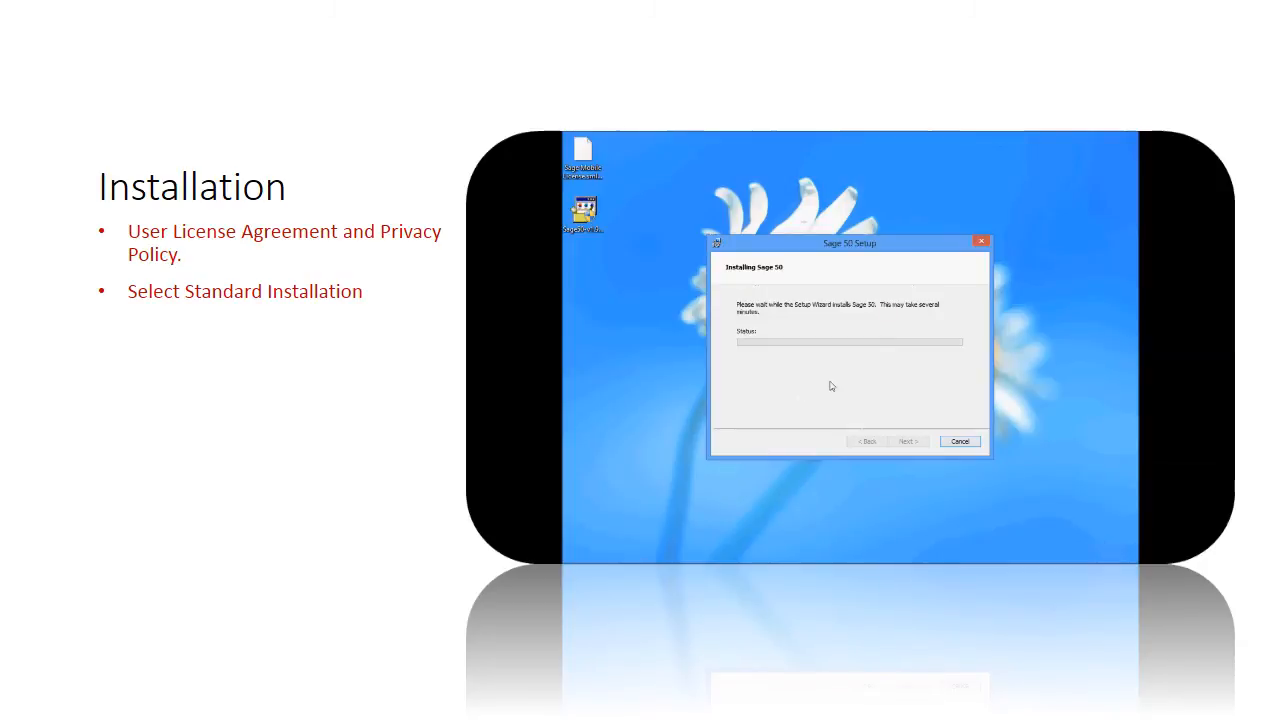